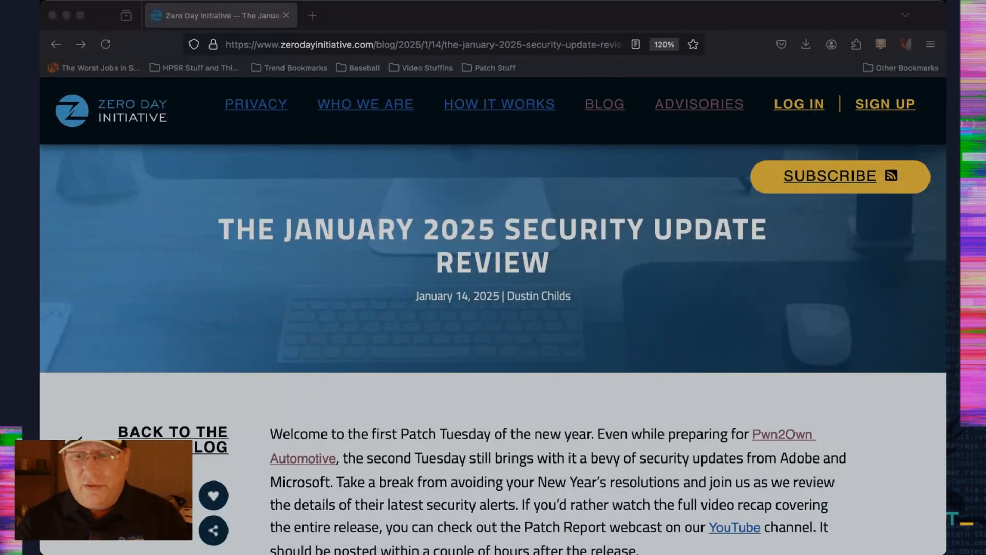
scroll("down", 3)
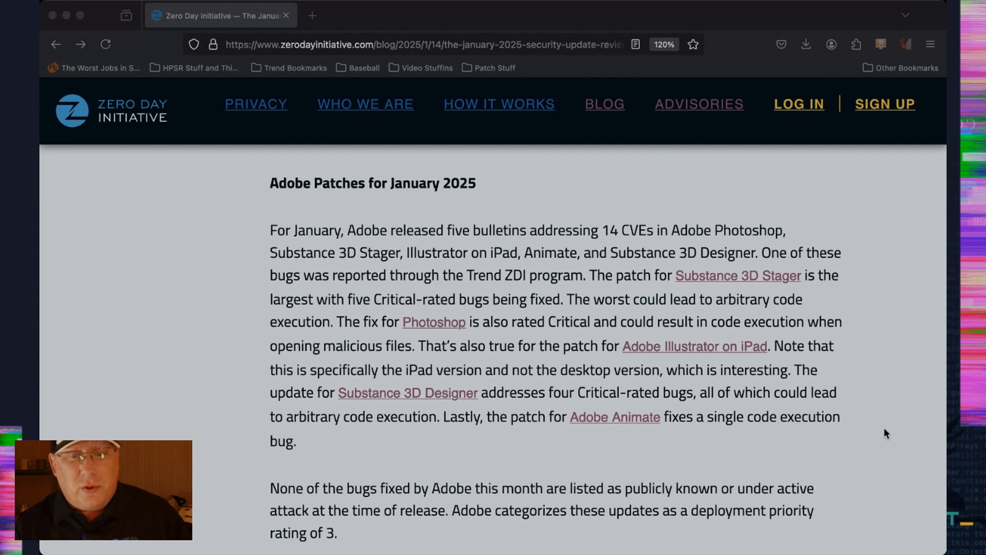
scroll("down", 3)
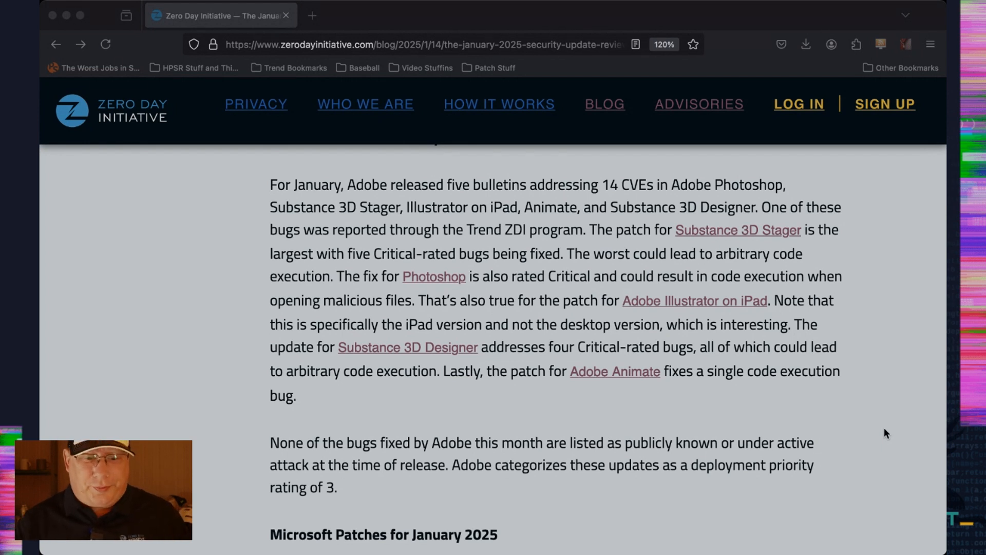
scroll("down", 3)
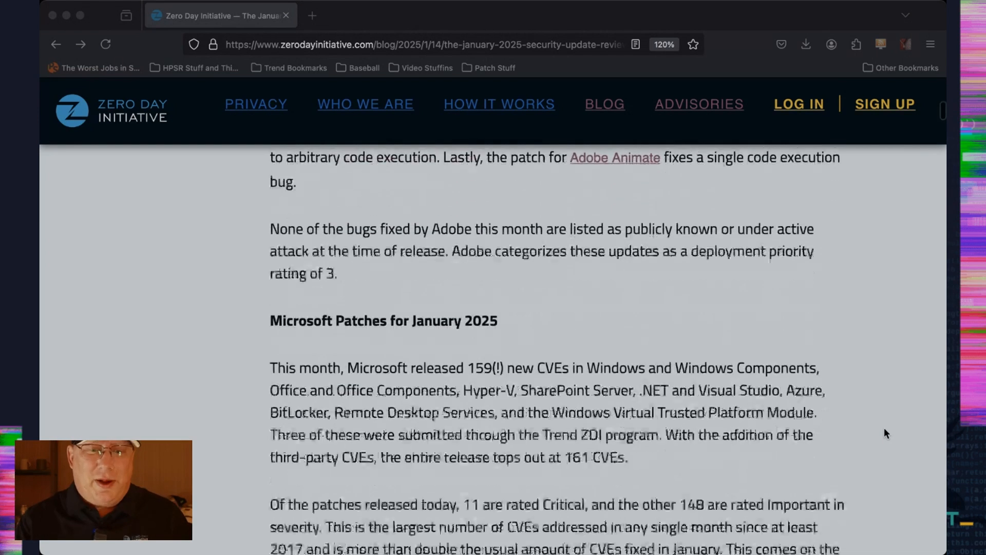
scroll("down", 3)
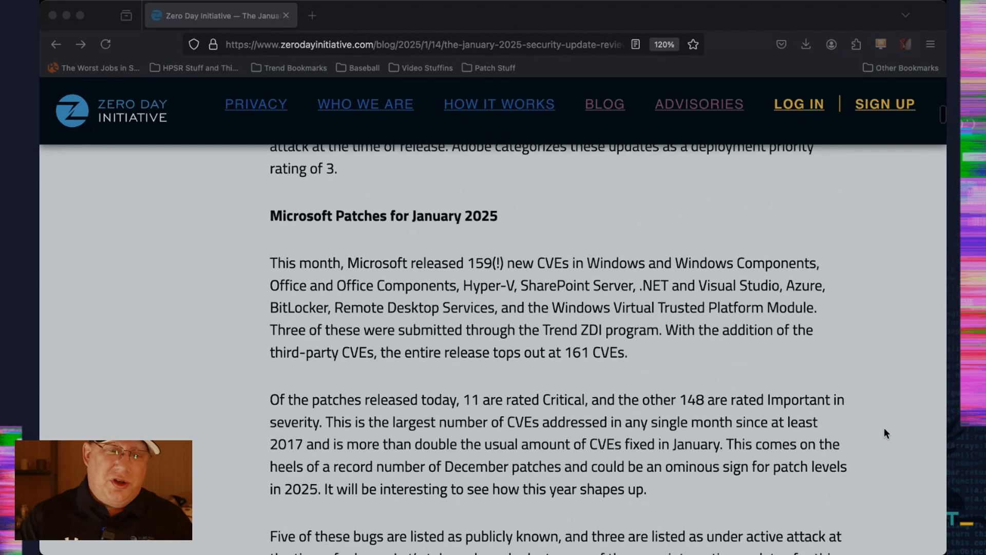
scroll("down", 3)
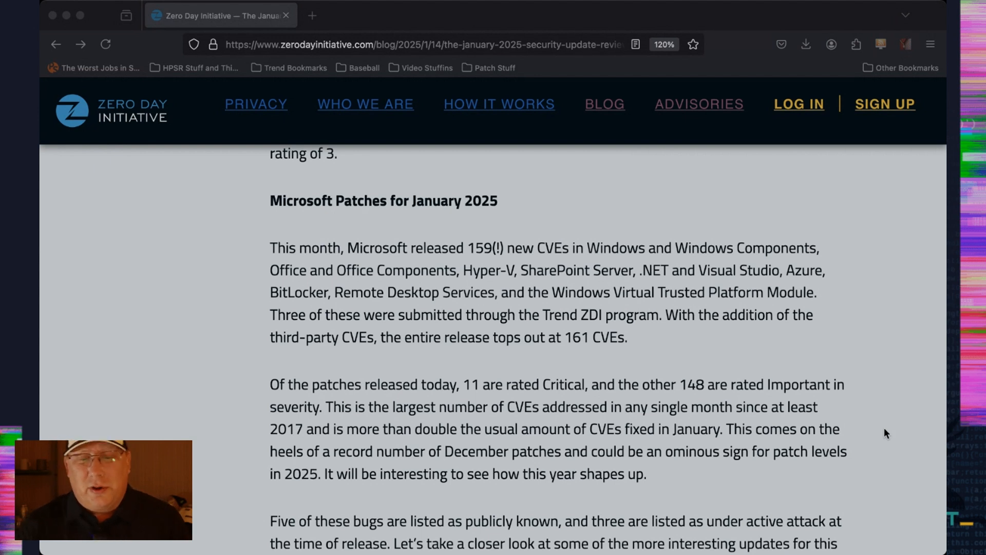
scroll("down", 3)
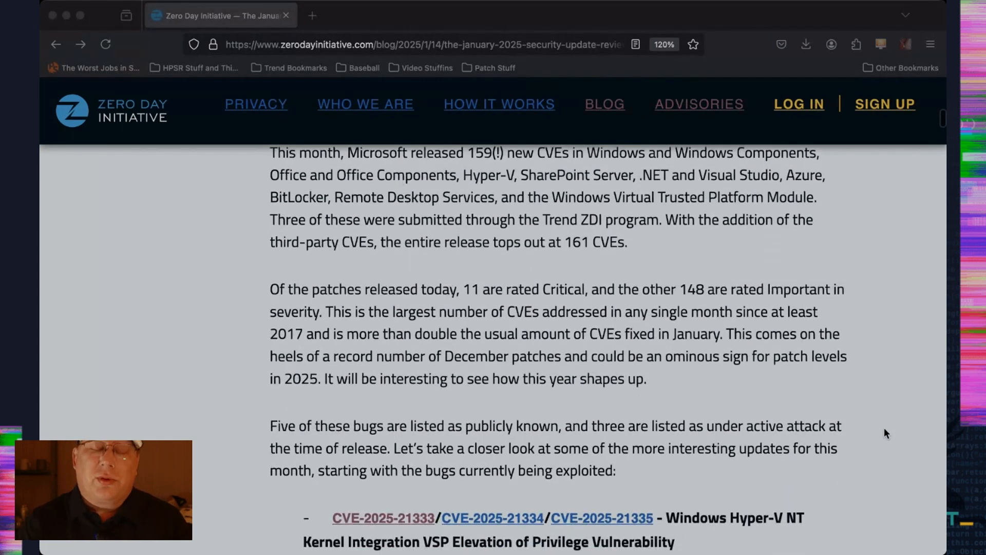
scroll("down", 3)
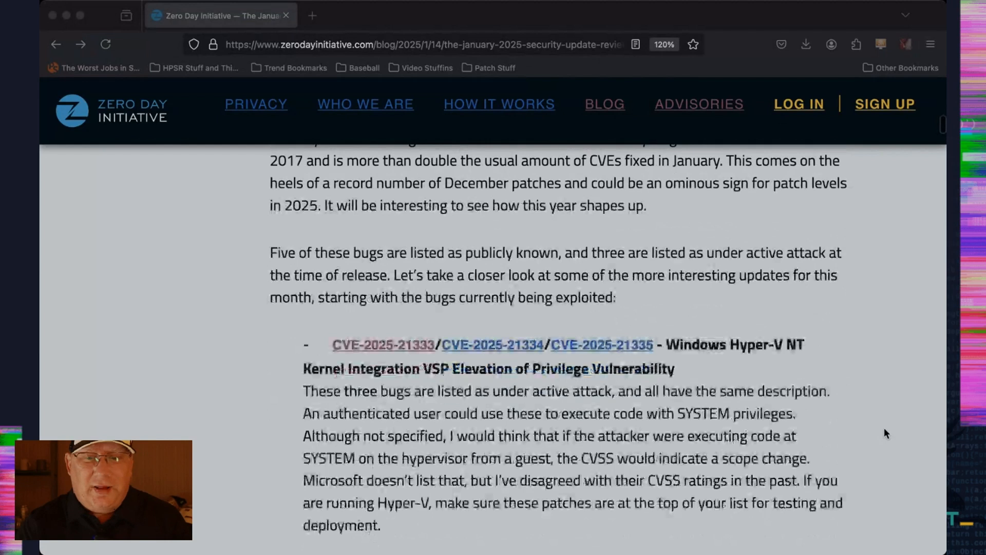
scroll("down", 3)
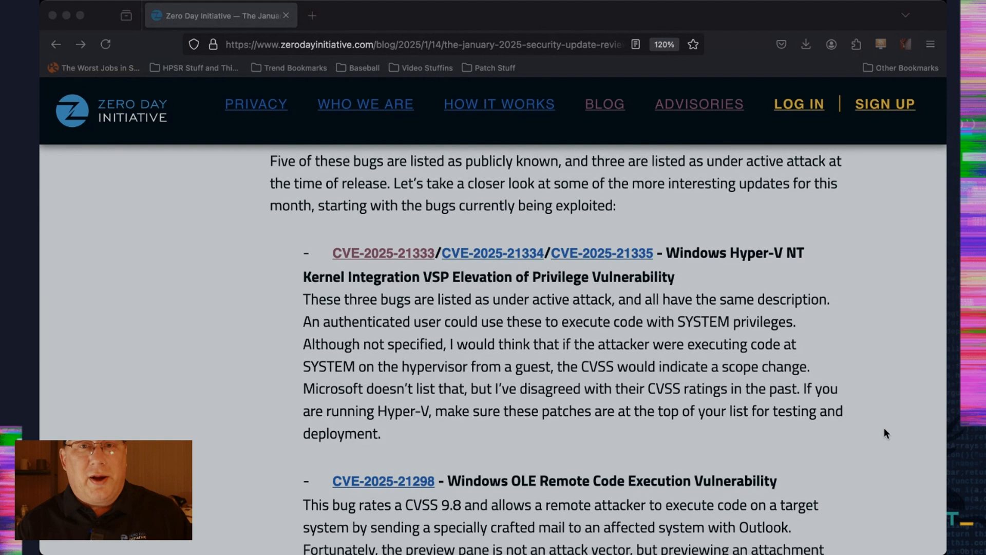
mouse_move(916, 411)
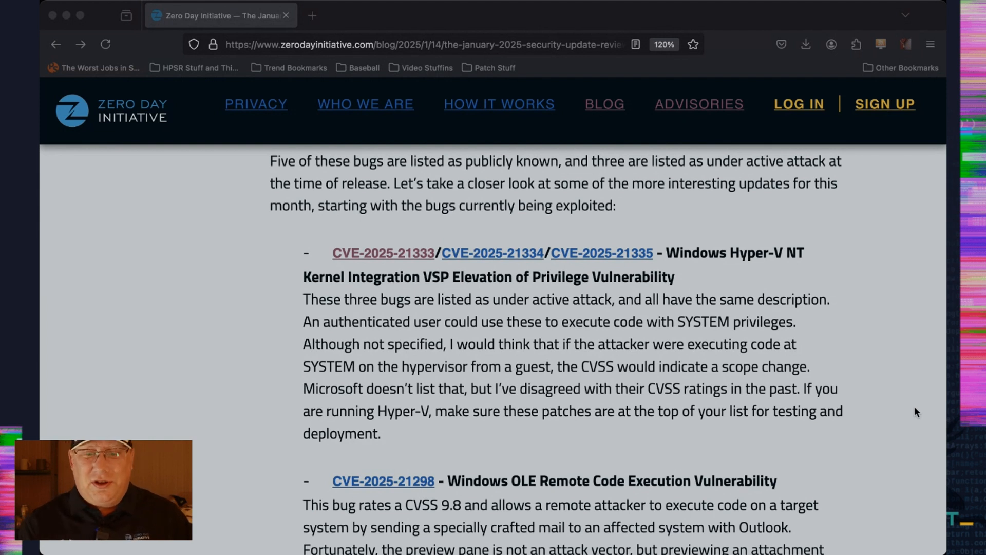
scroll("down", 3)
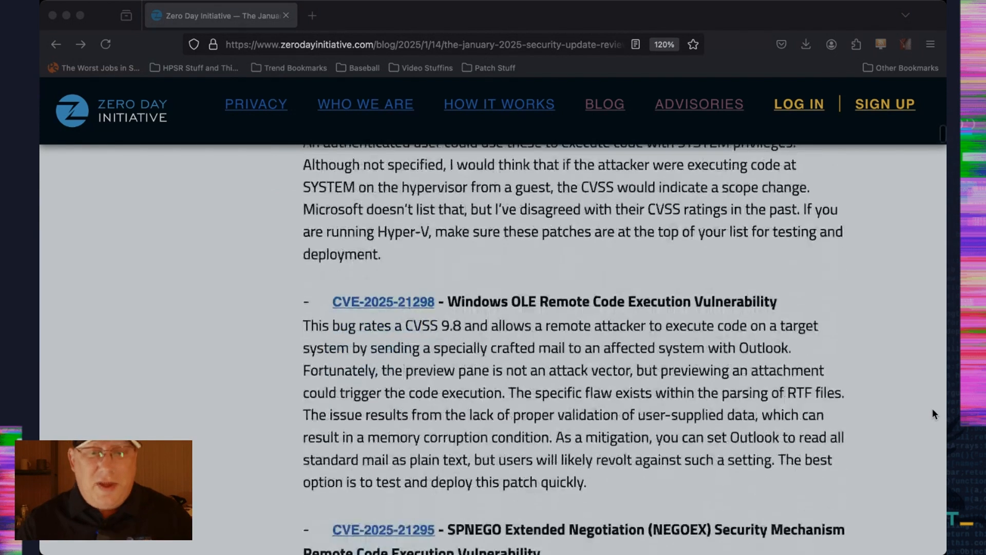
scroll("down", 3)
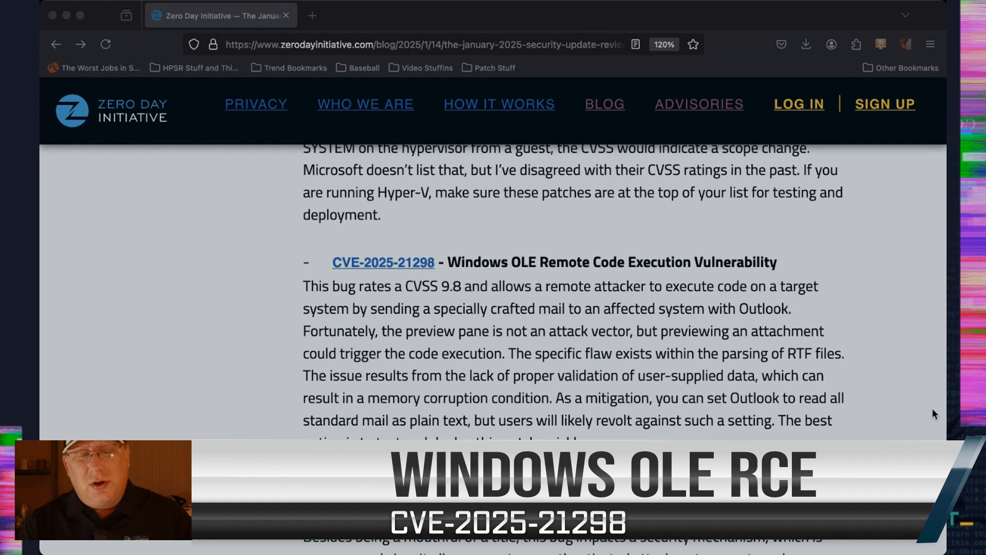
scroll("down", 3)
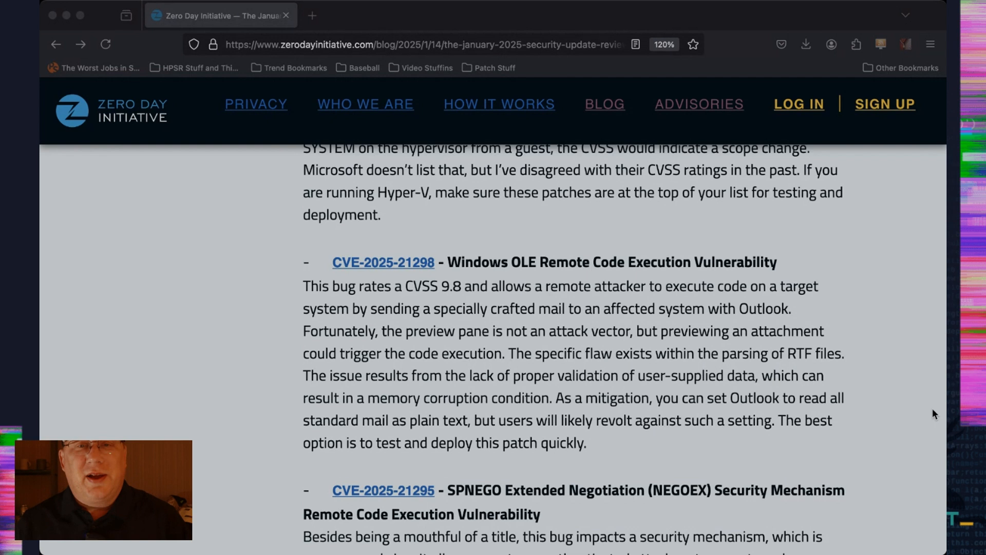
scroll("down", 3)
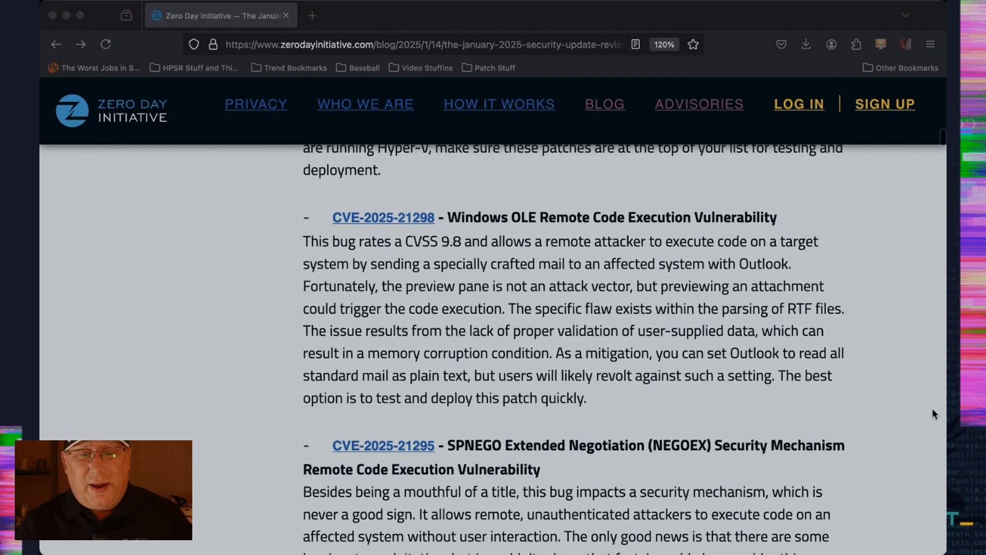
scroll("down", 3)
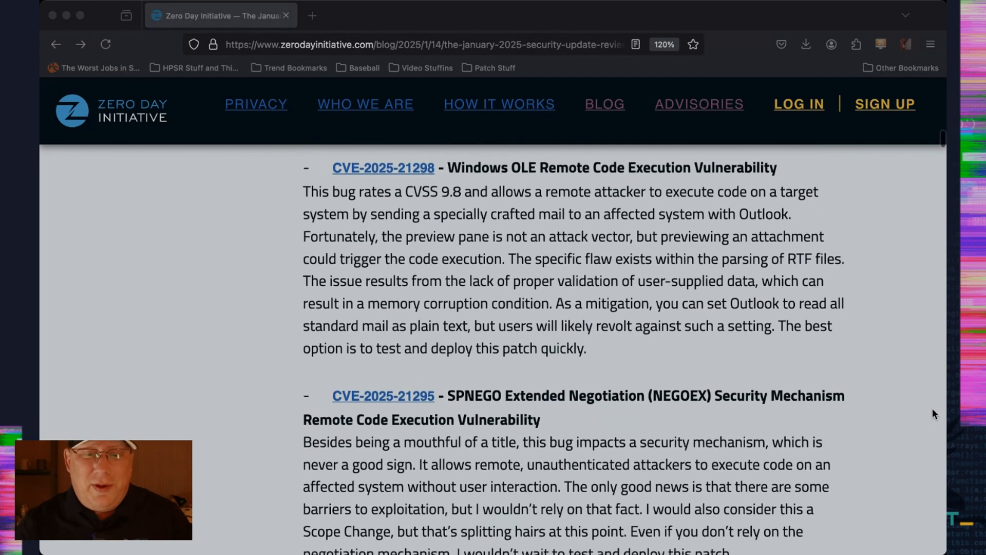
scroll("down", 3)
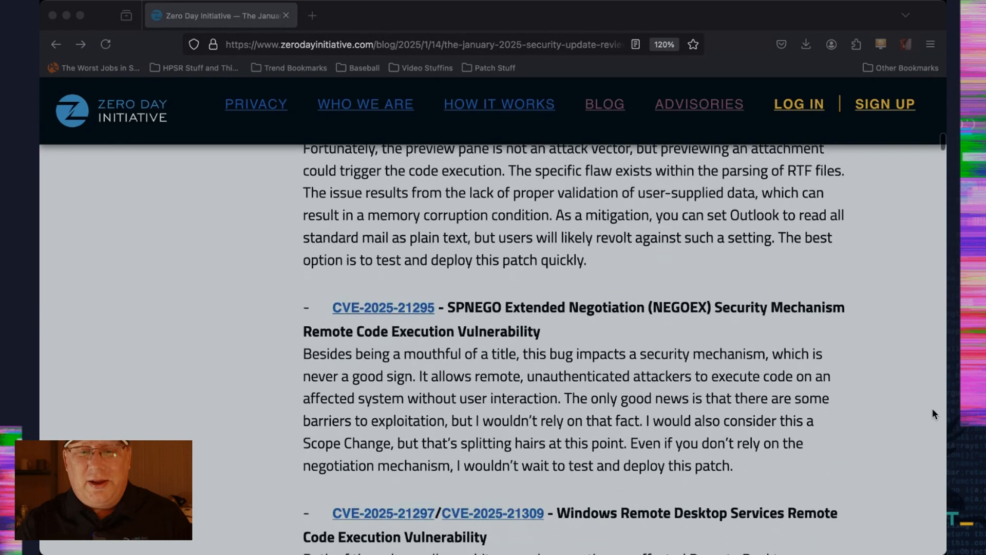
scroll("down", 3)
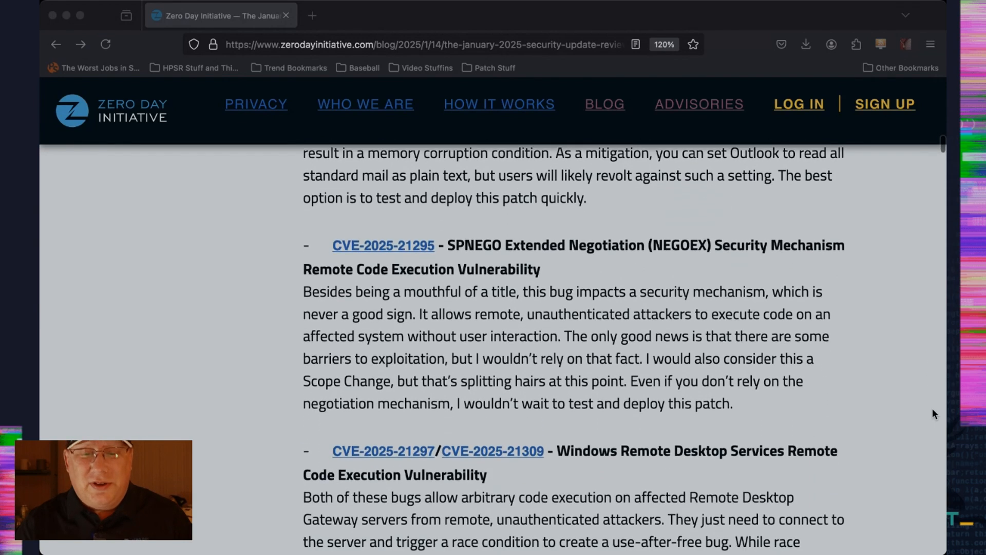
scroll("down", 3)
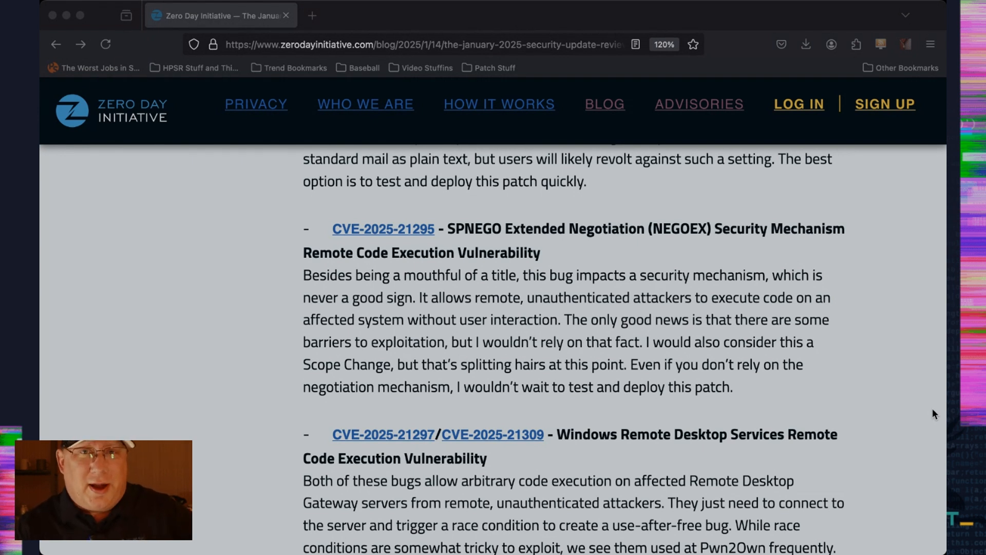
scroll("down", 3)
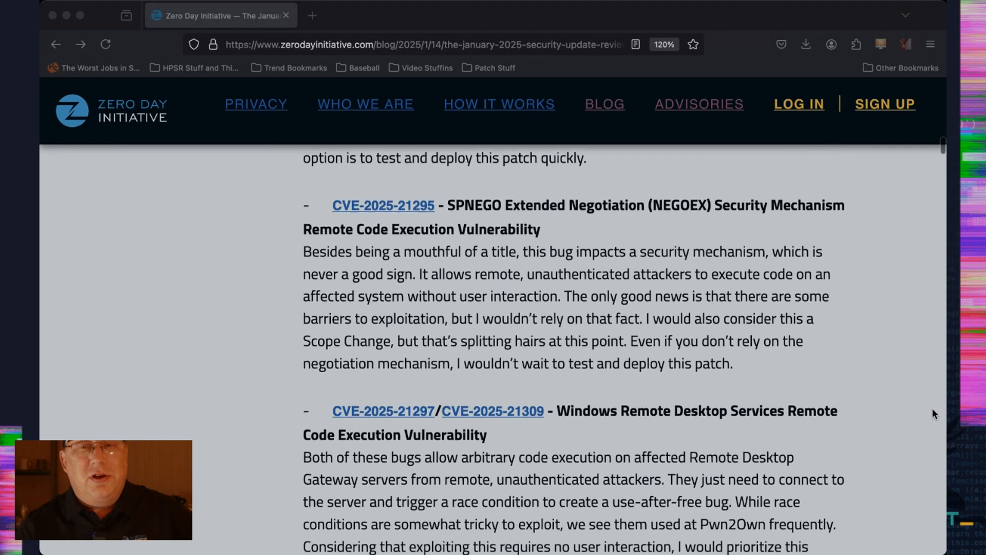
scroll("down", 3)
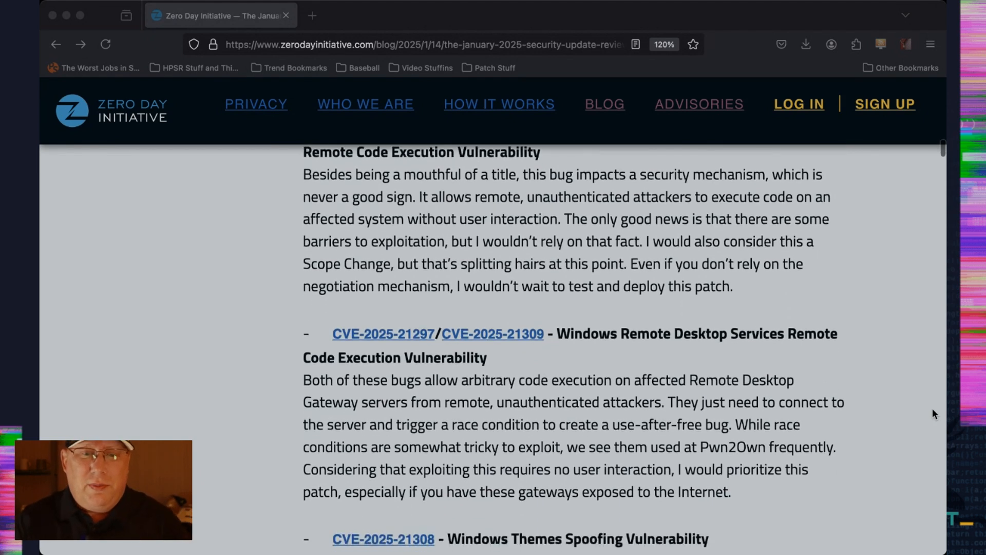
scroll("down", 3)
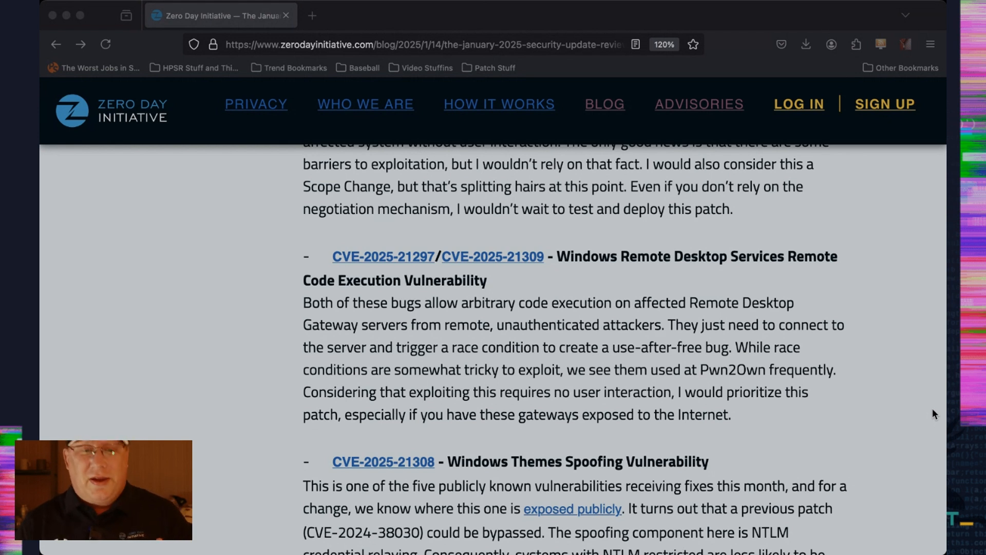
scroll("down", 3)
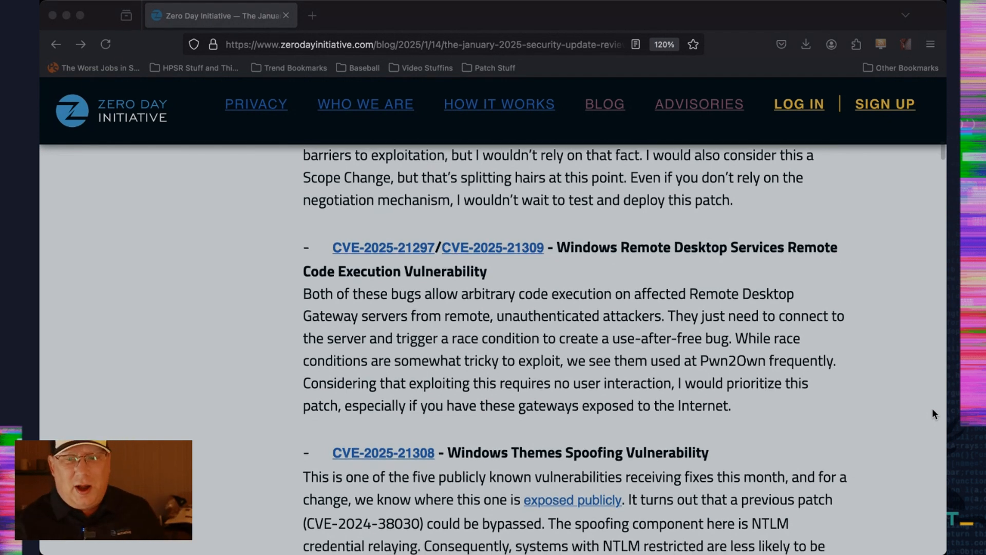
scroll("down", 3)
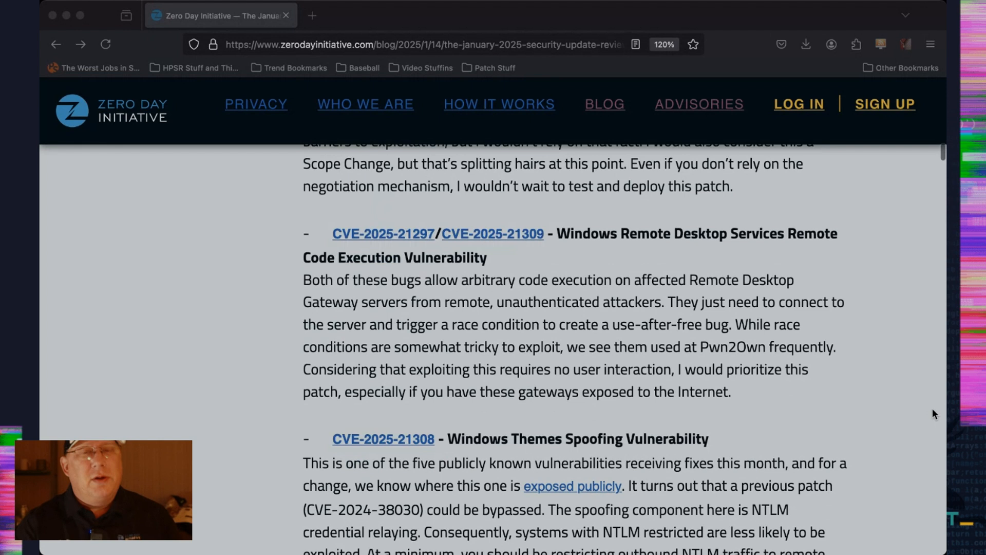
scroll("down", 3)
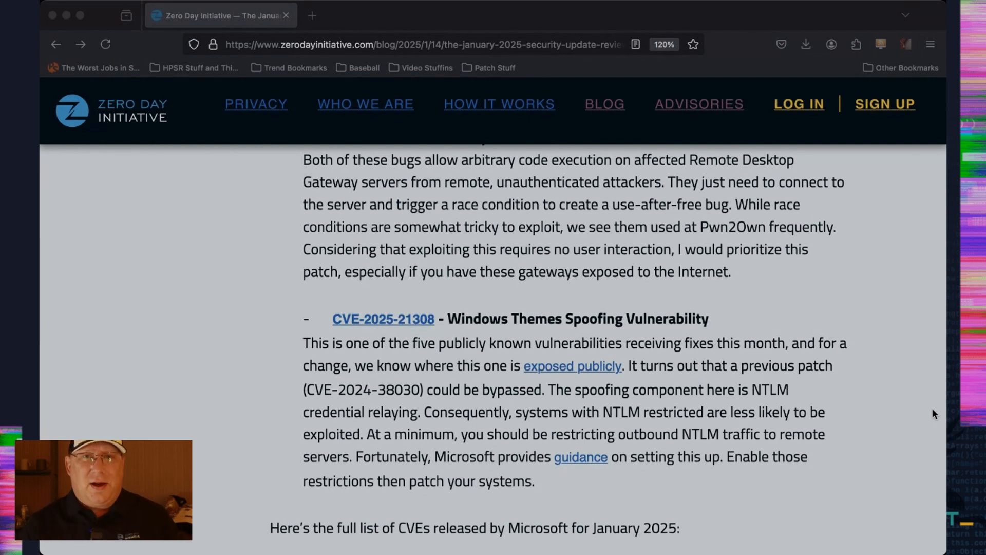
scroll("down", 3)
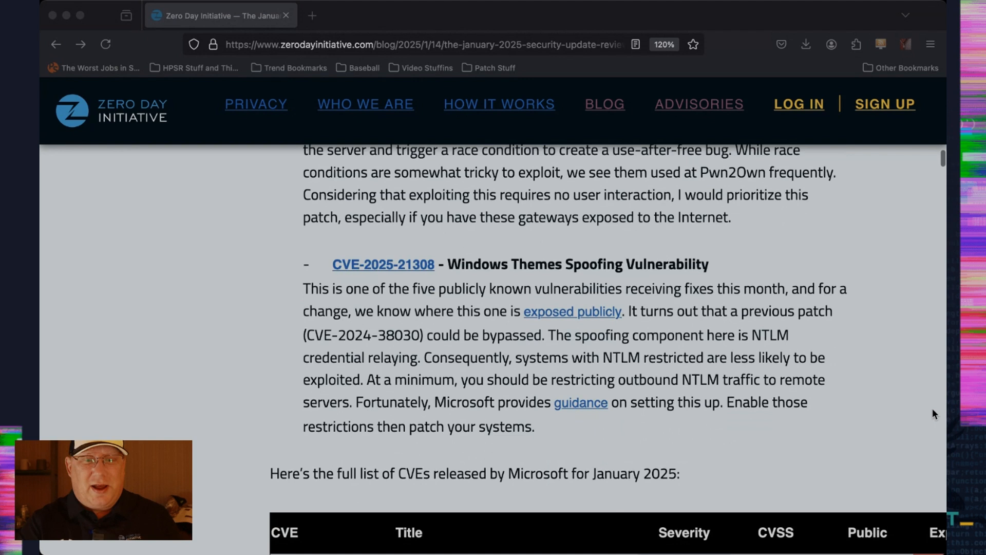
scroll("down", 3)
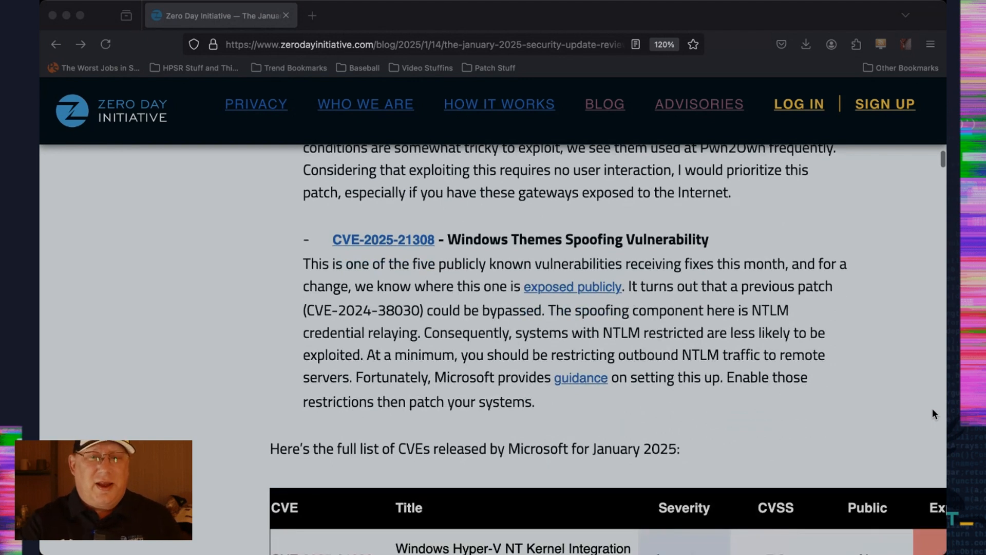
scroll("down", 3)
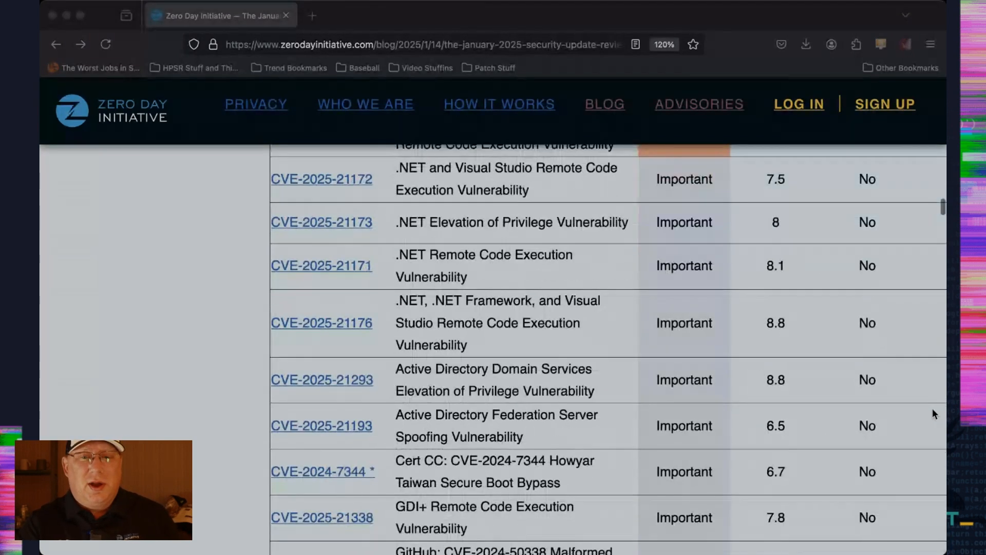
scroll("down", 3)
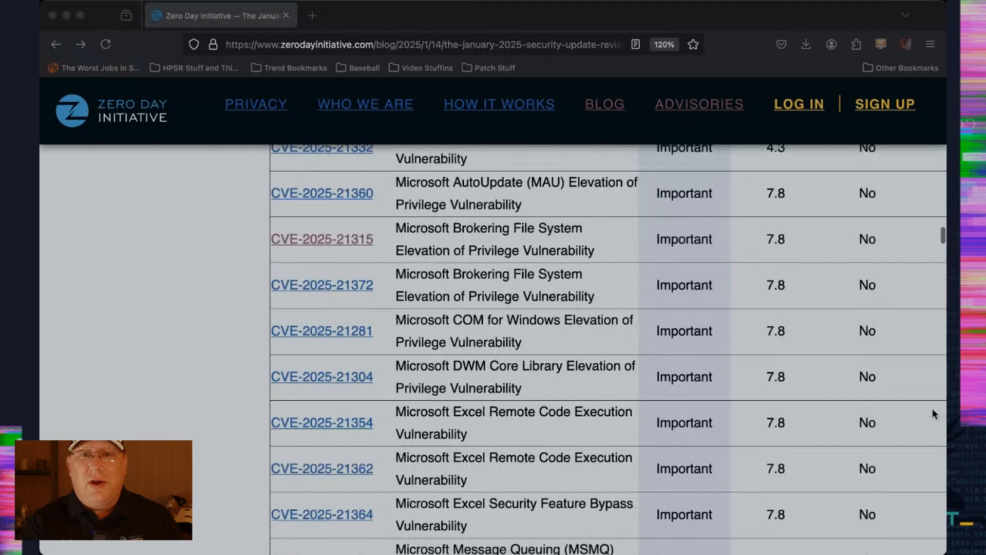
scroll("down", 3)
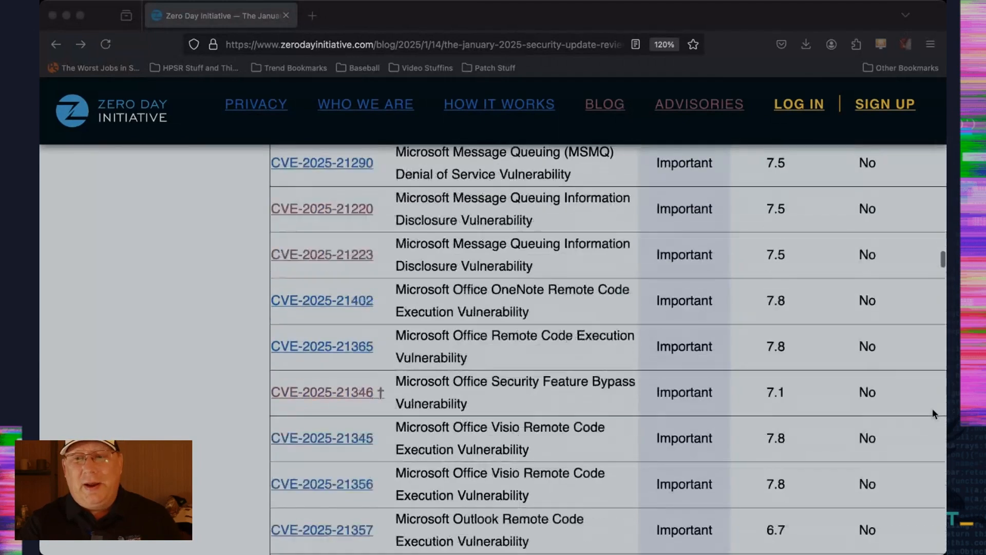
scroll("down", 3)
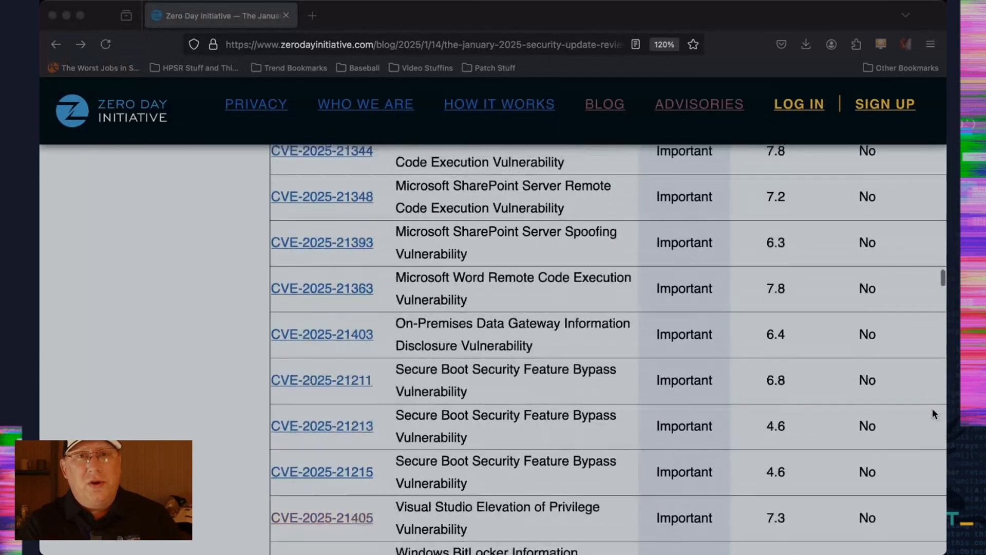
scroll("down", 3)
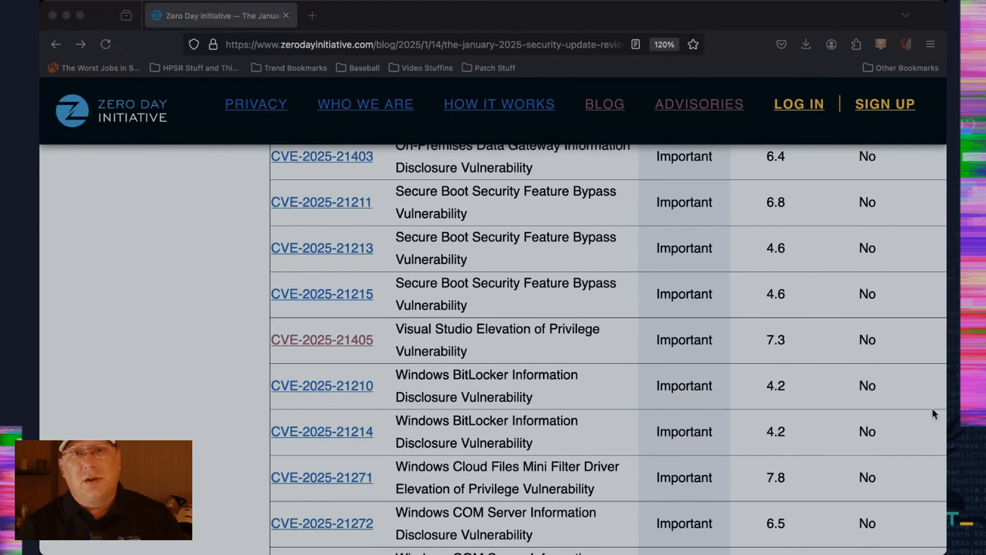
scroll("down", 3)
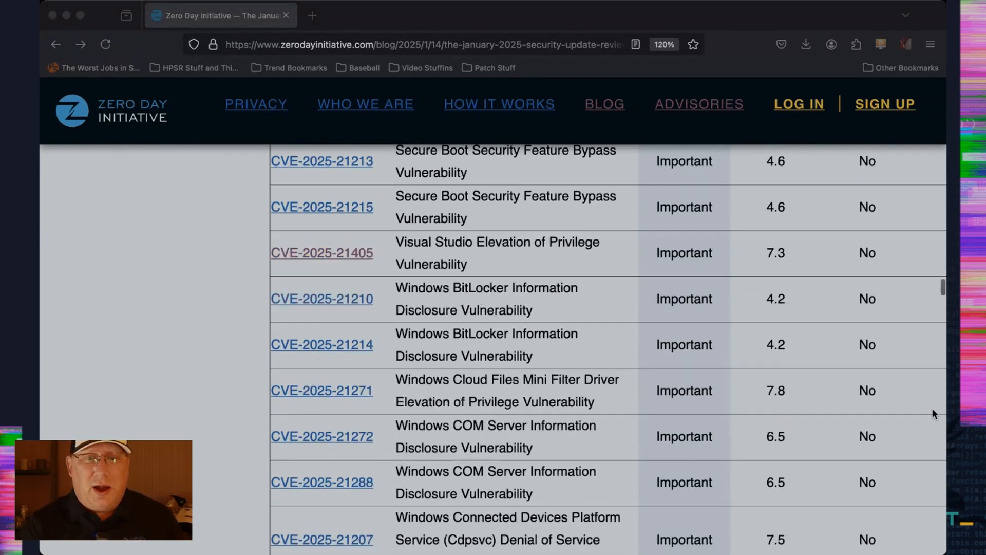
scroll("down", 3)
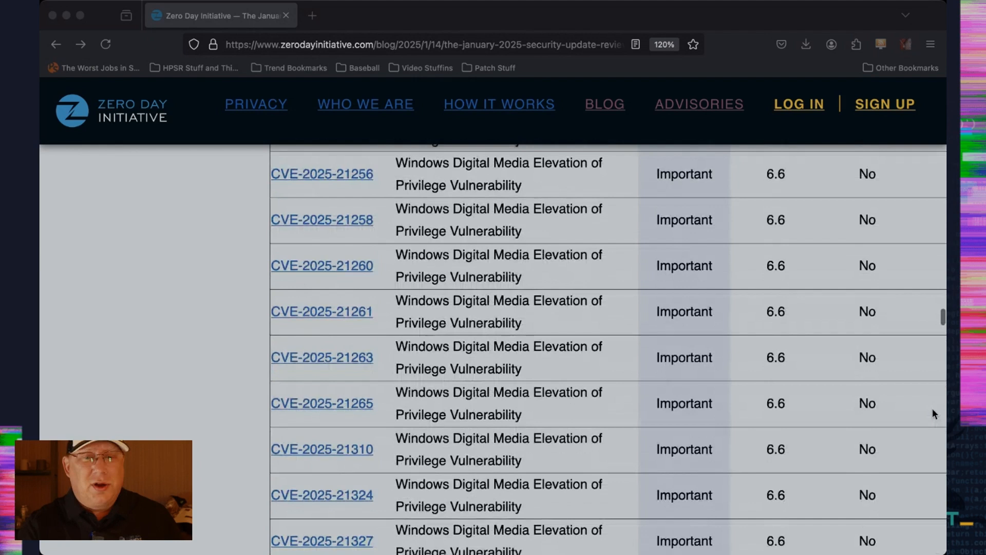
scroll("down", 3)
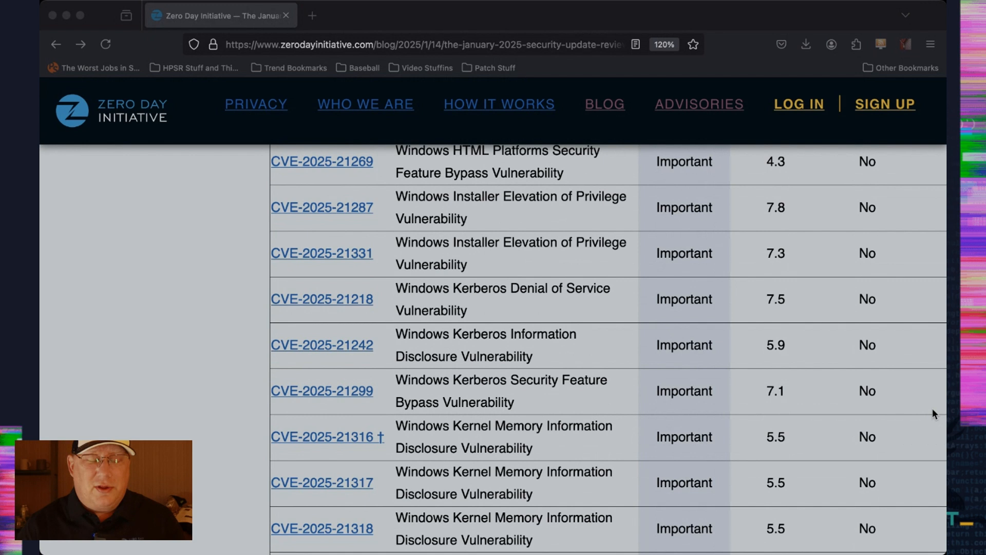
scroll("down", 3)
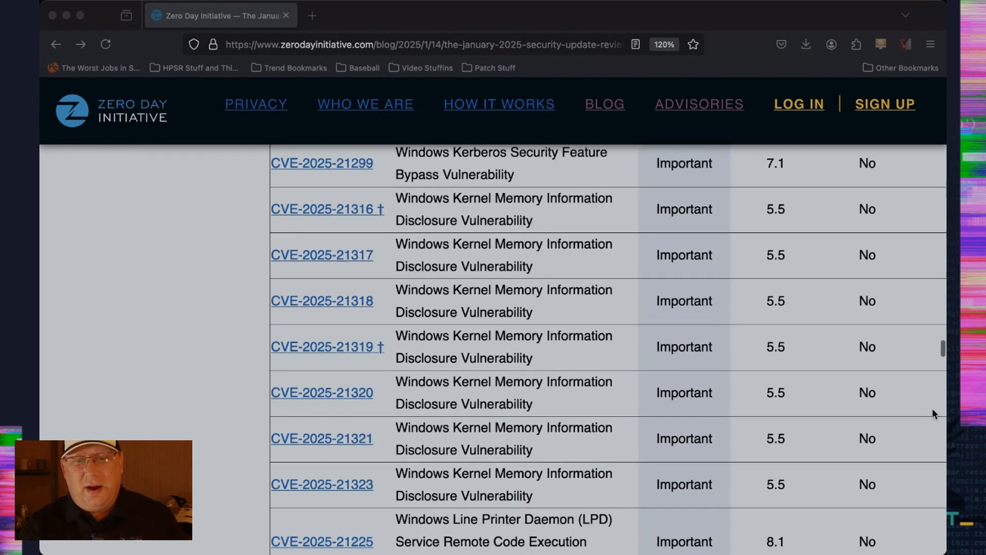
scroll("down", 3)
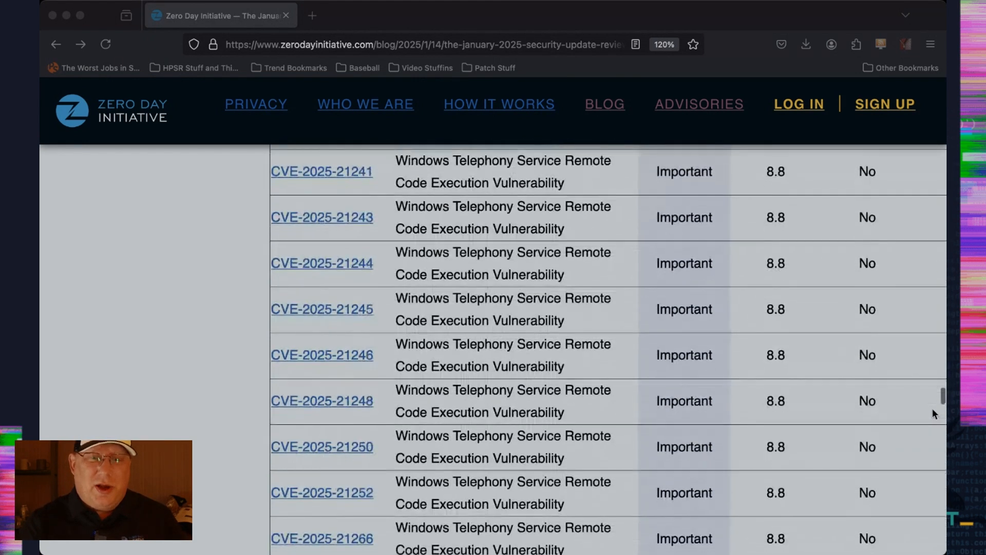
scroll("down", 3)
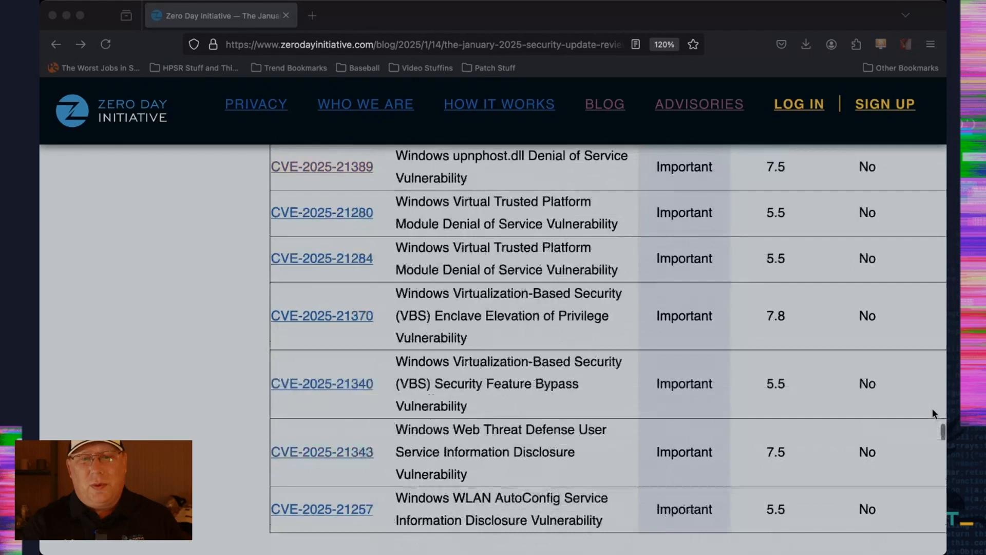
scroll("down", 3)
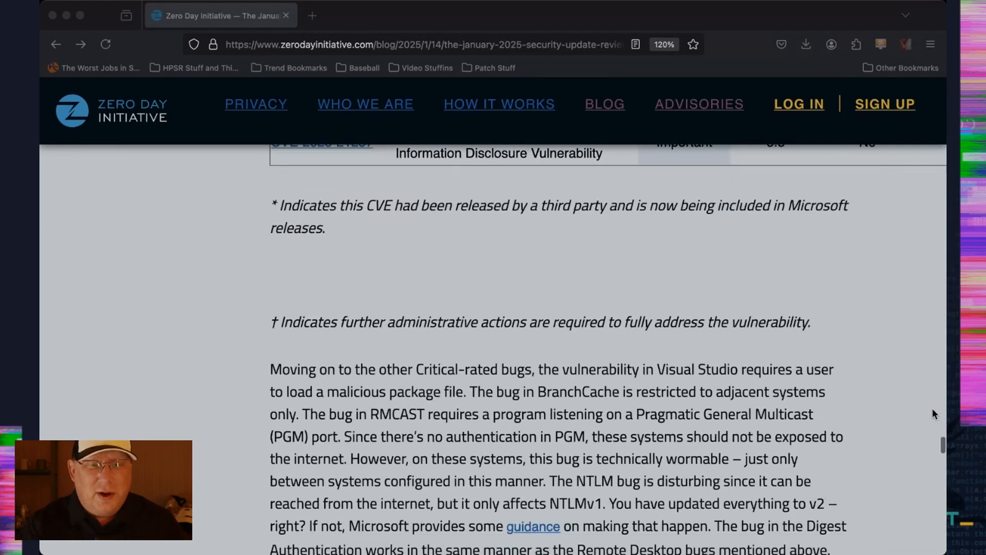
scroll("down", 3)
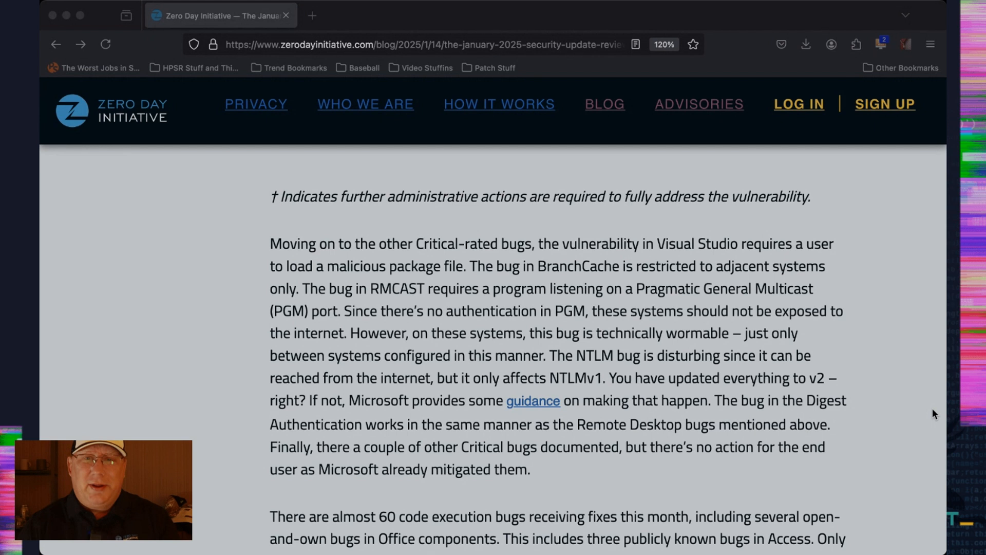
scroll("down", 3)
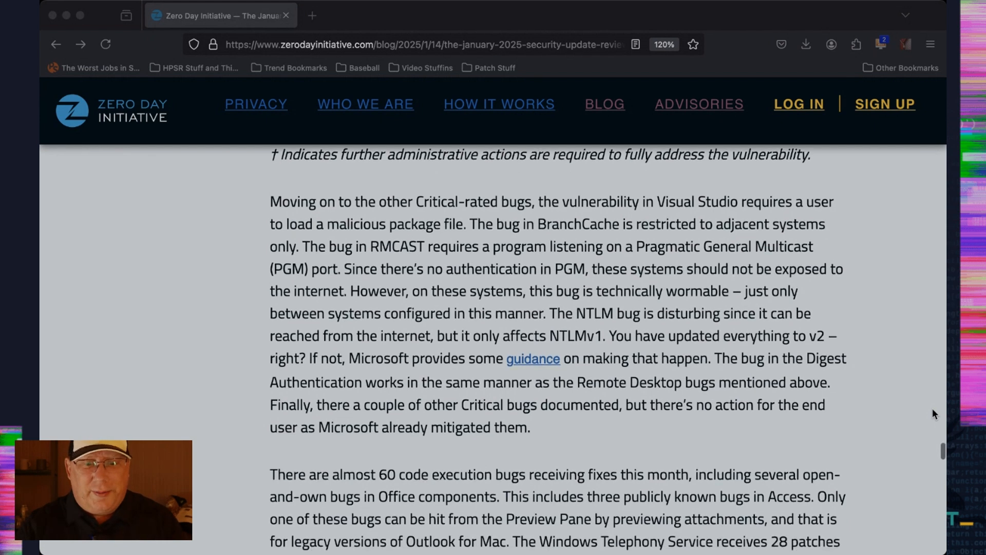
scroll("down", 3)
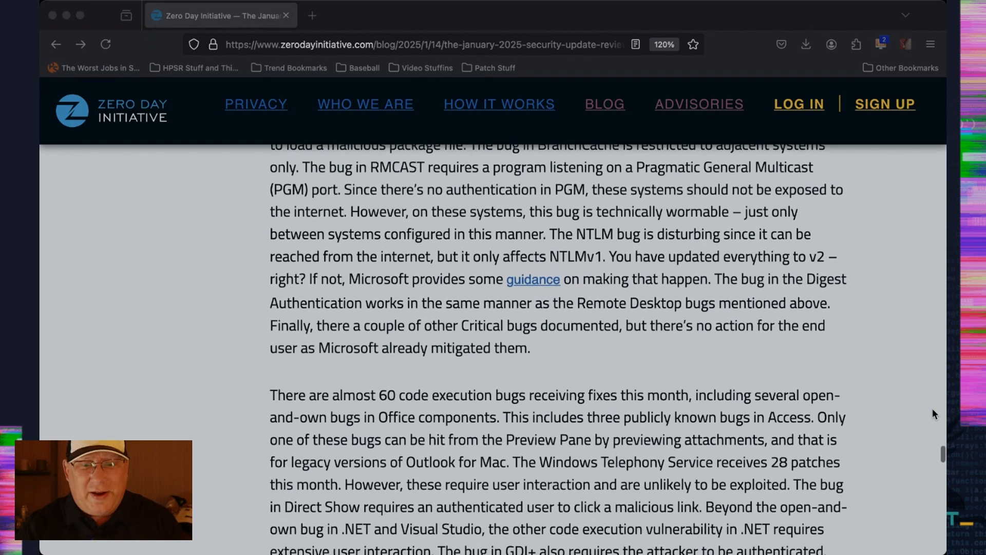
scroll("down", 3)
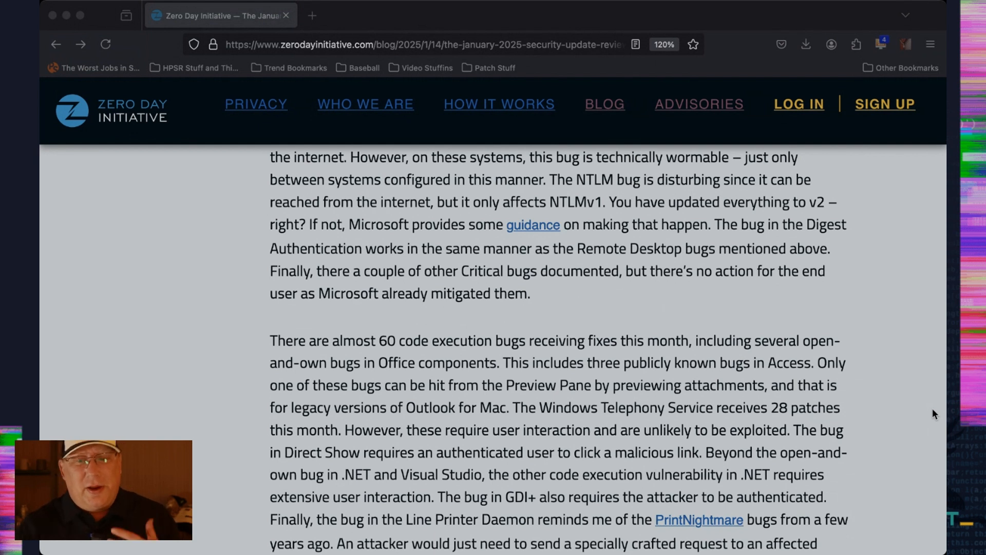
scroll("down", 3)
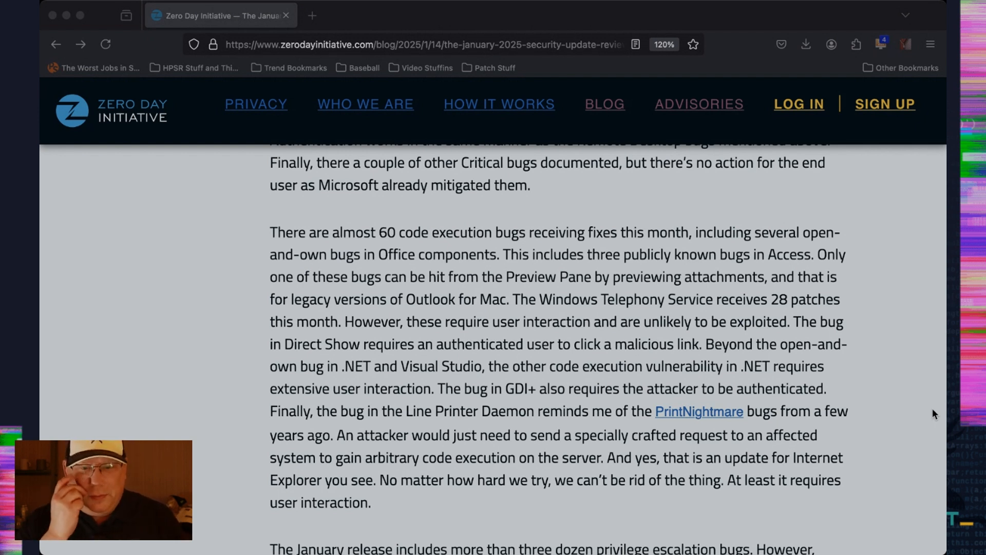
scroll("down", 3)
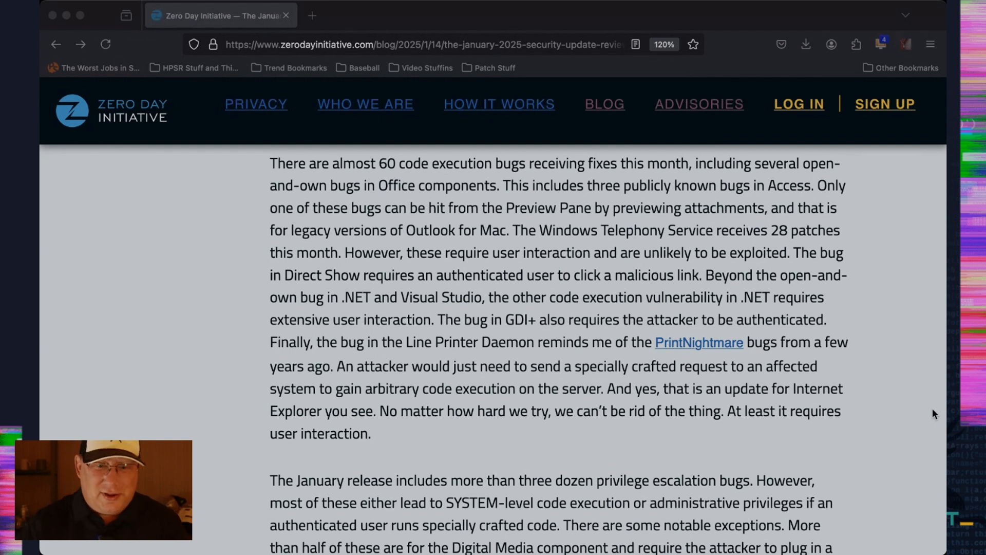
scroll("down", 3)
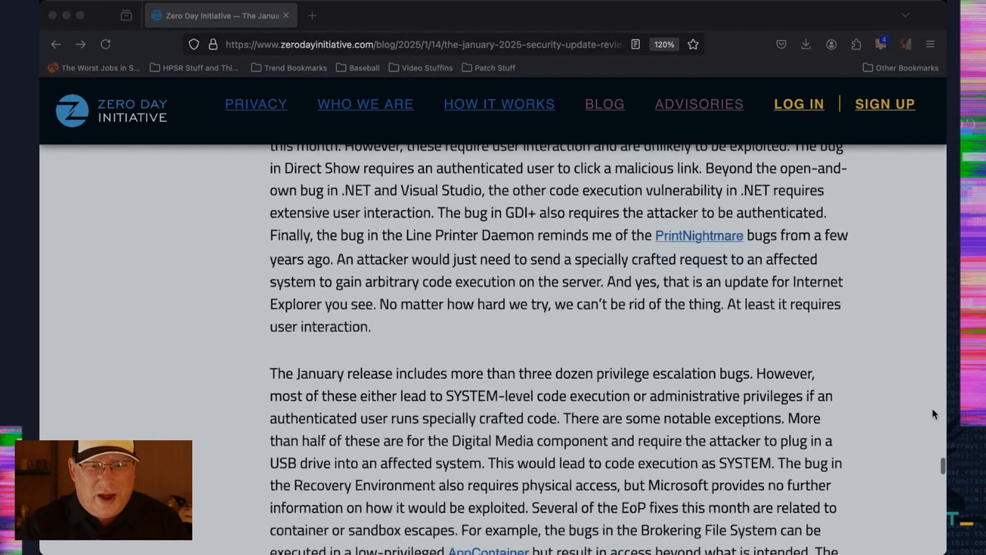
scroll("down", 3)
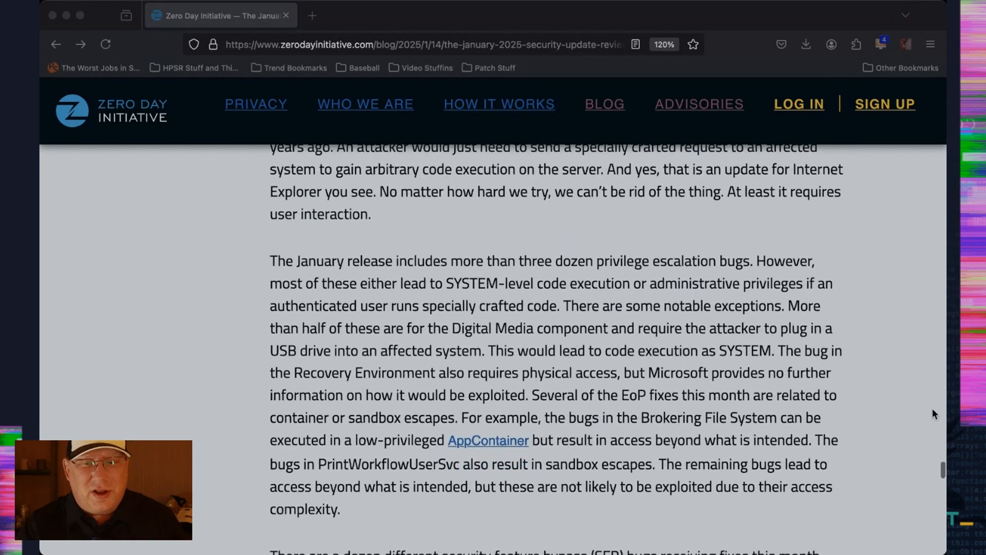
scroll("down", 3)
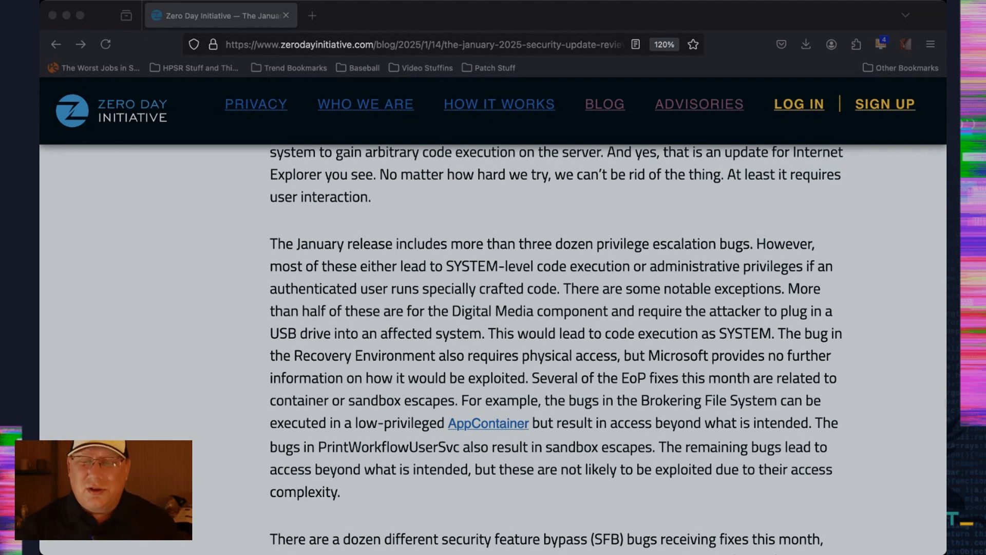
mouse_move(890, 374)
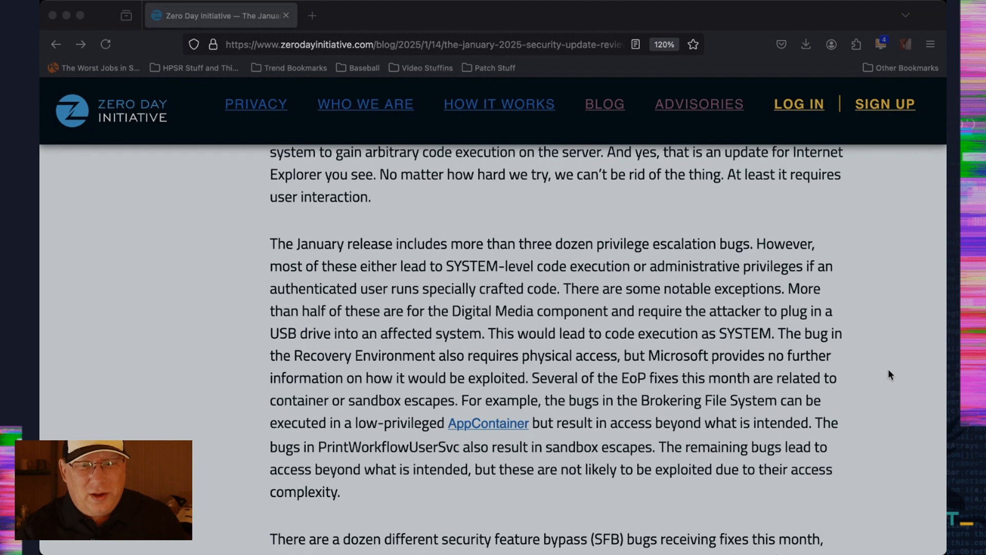
scroll("down", 3)
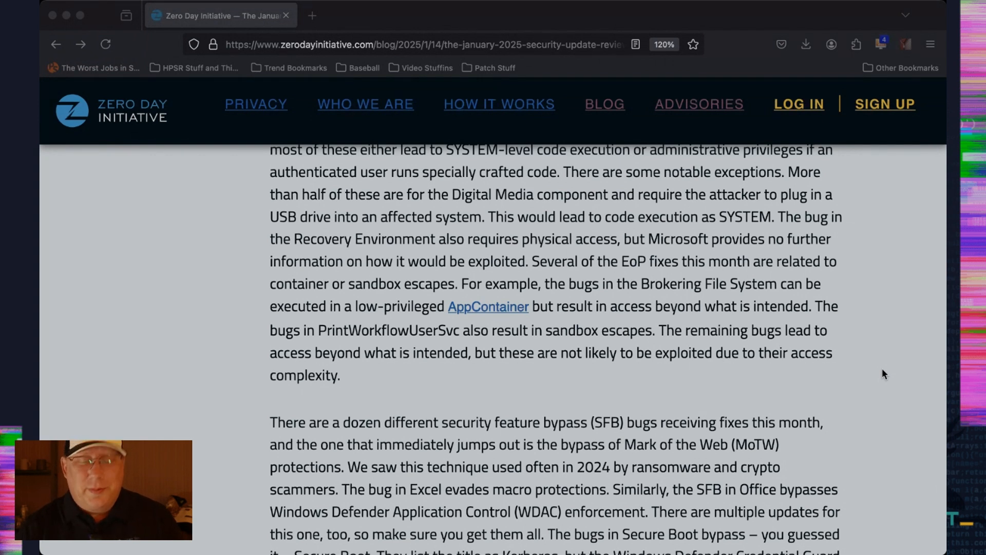
scroll("down", 3)
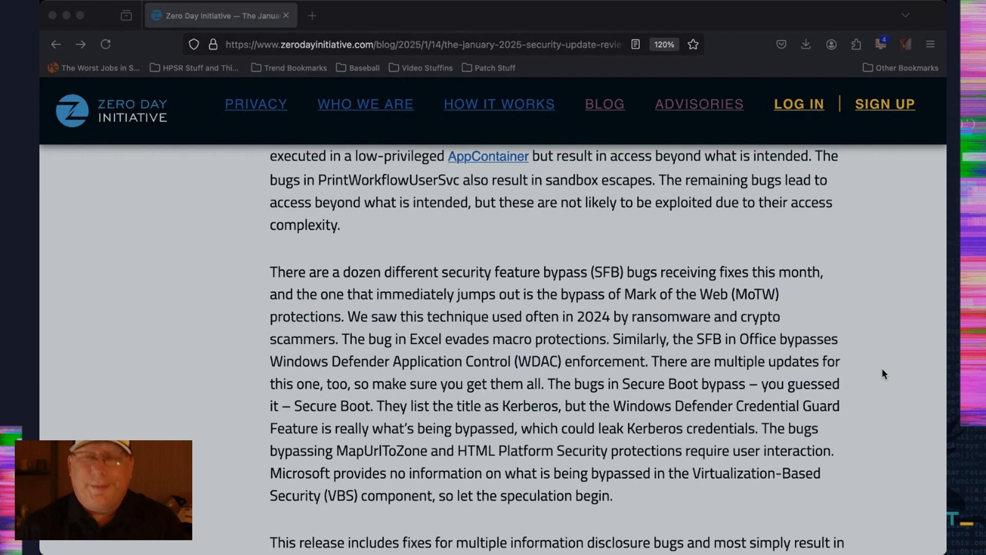
scroll("down", 3)
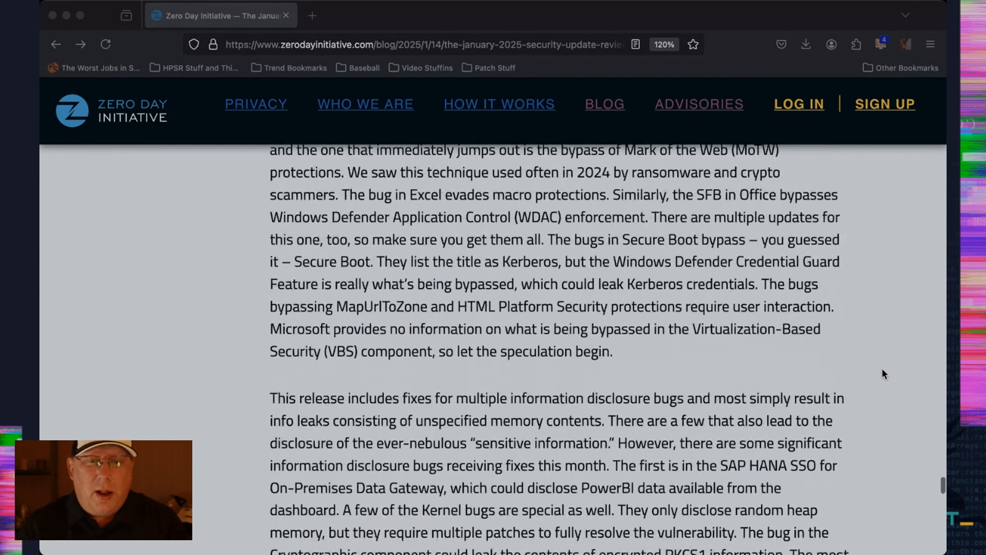
scroll("down", 3)
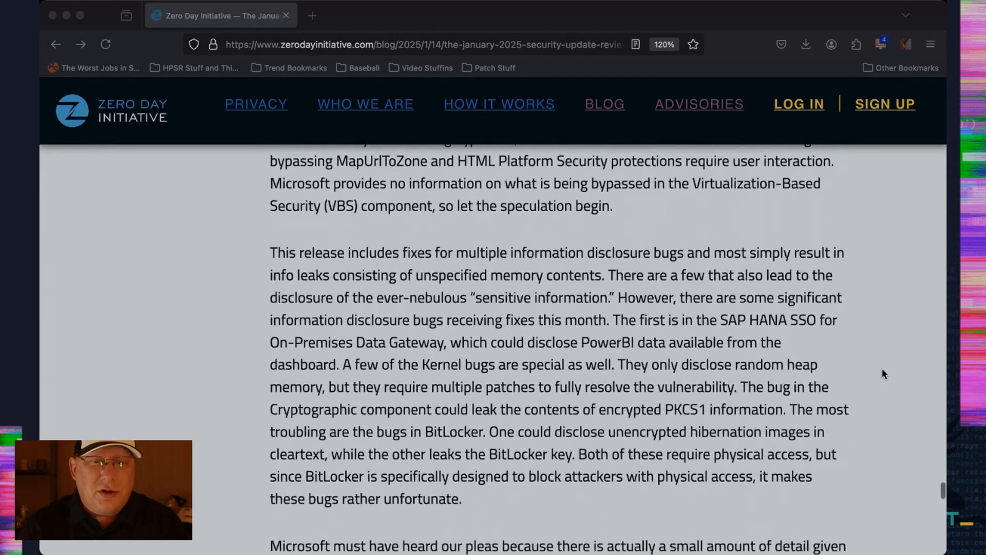
scroll("down", 3)
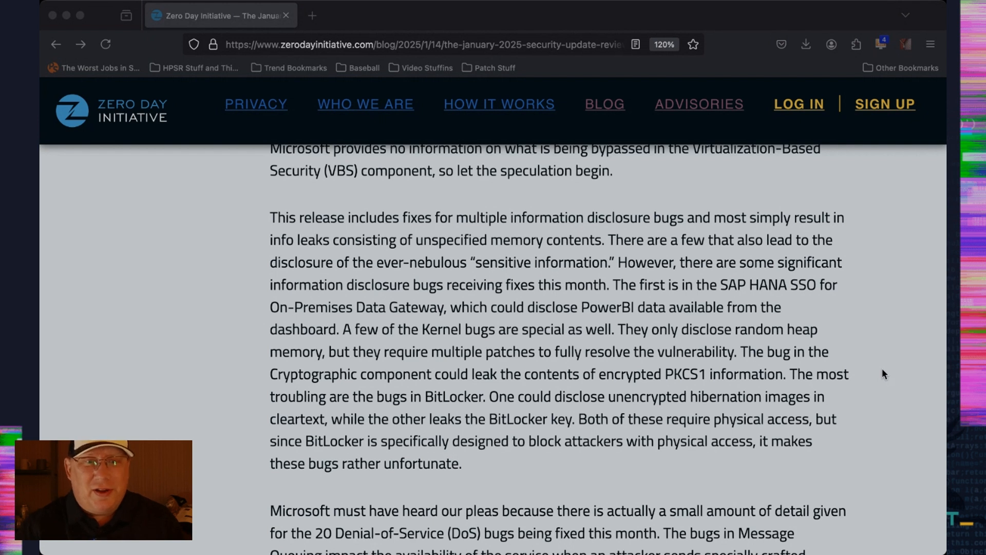
scroll("down", 3)
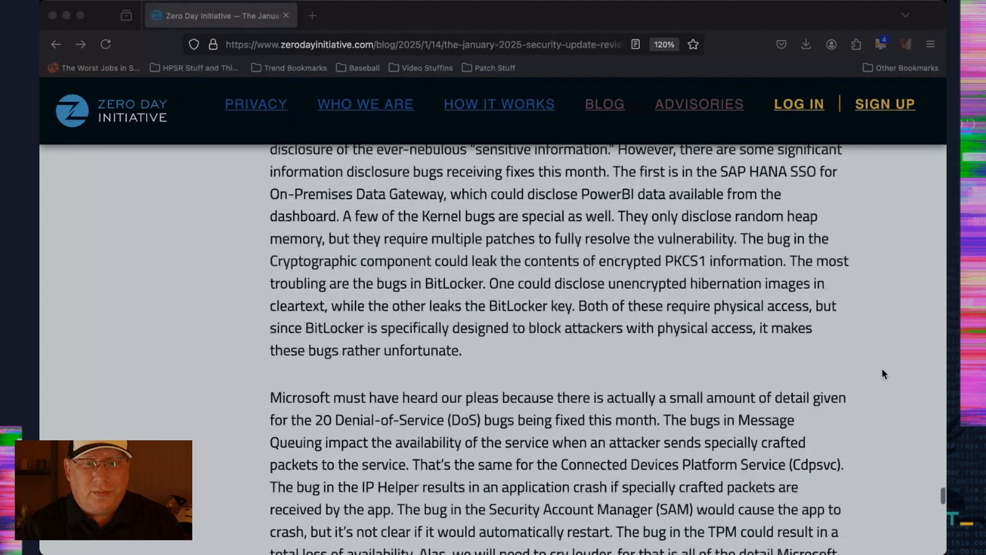
scroll("down", 3)
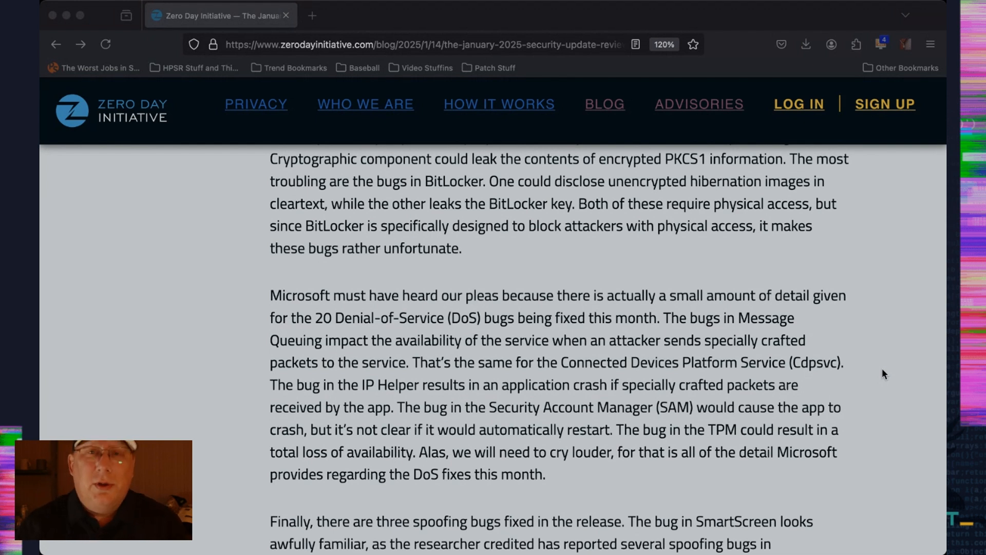
scroll("down", 3)
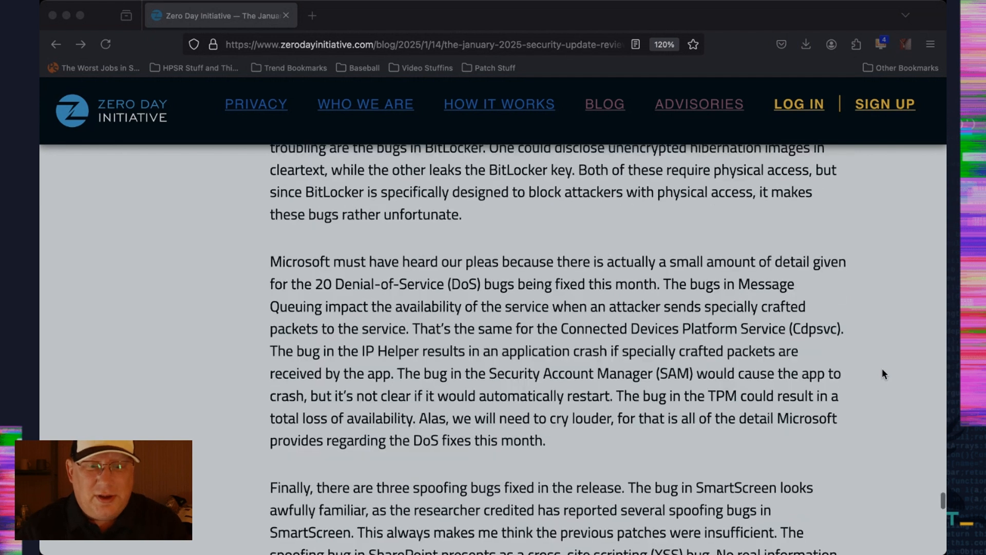
scroll("down", 3)
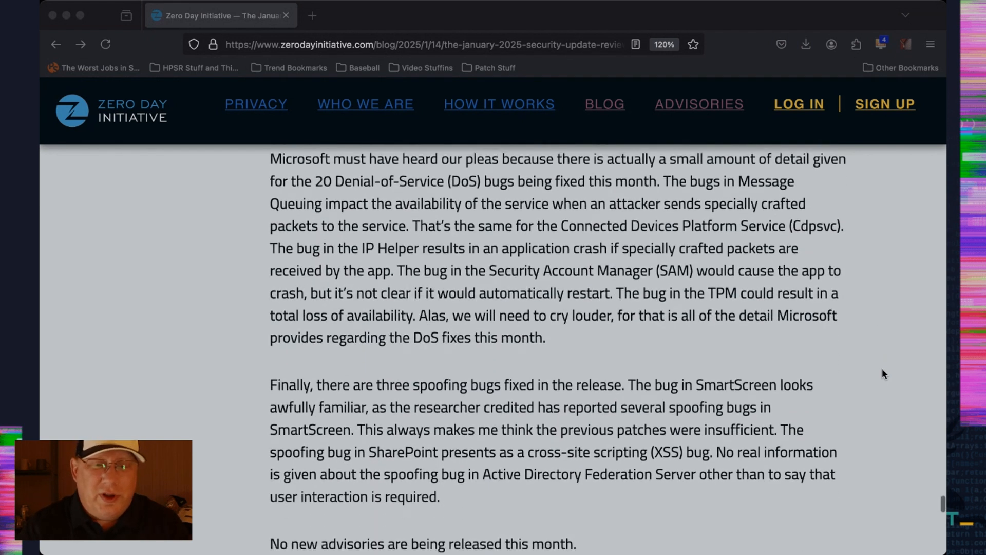
scroll("down", 3)
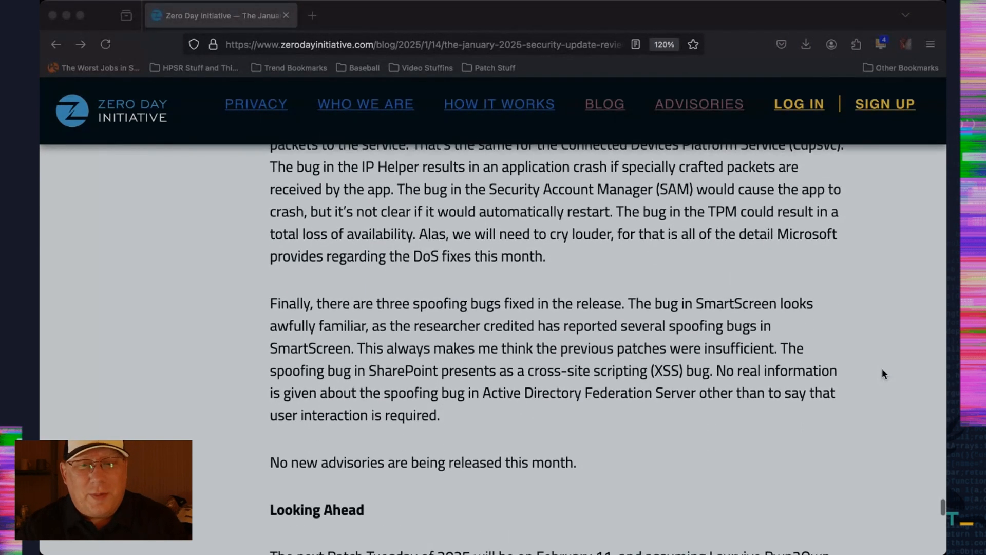